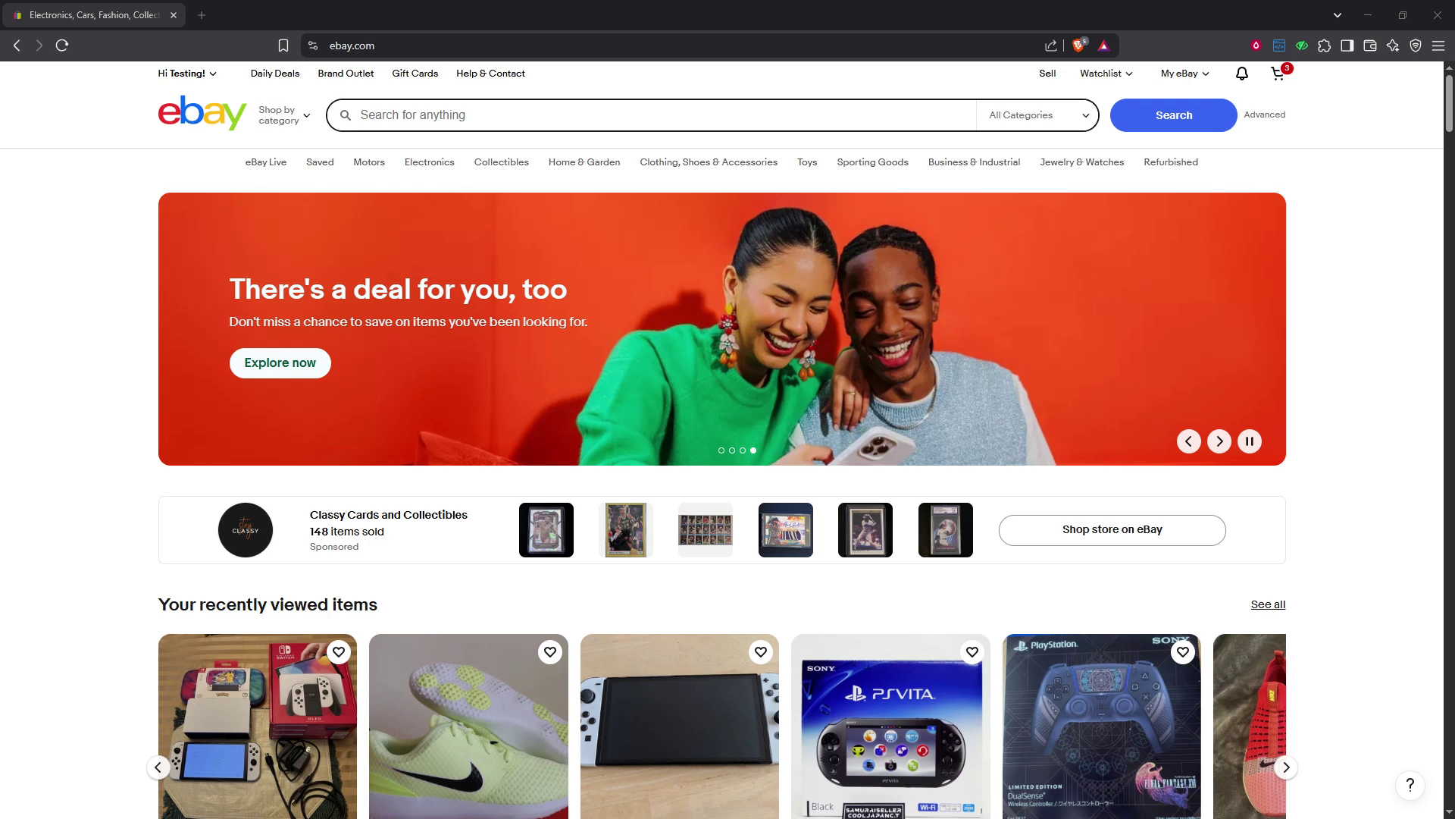
- Bring up the signed-in account's menu from the 'Hi Testing!' greeting
click(1219, 441)
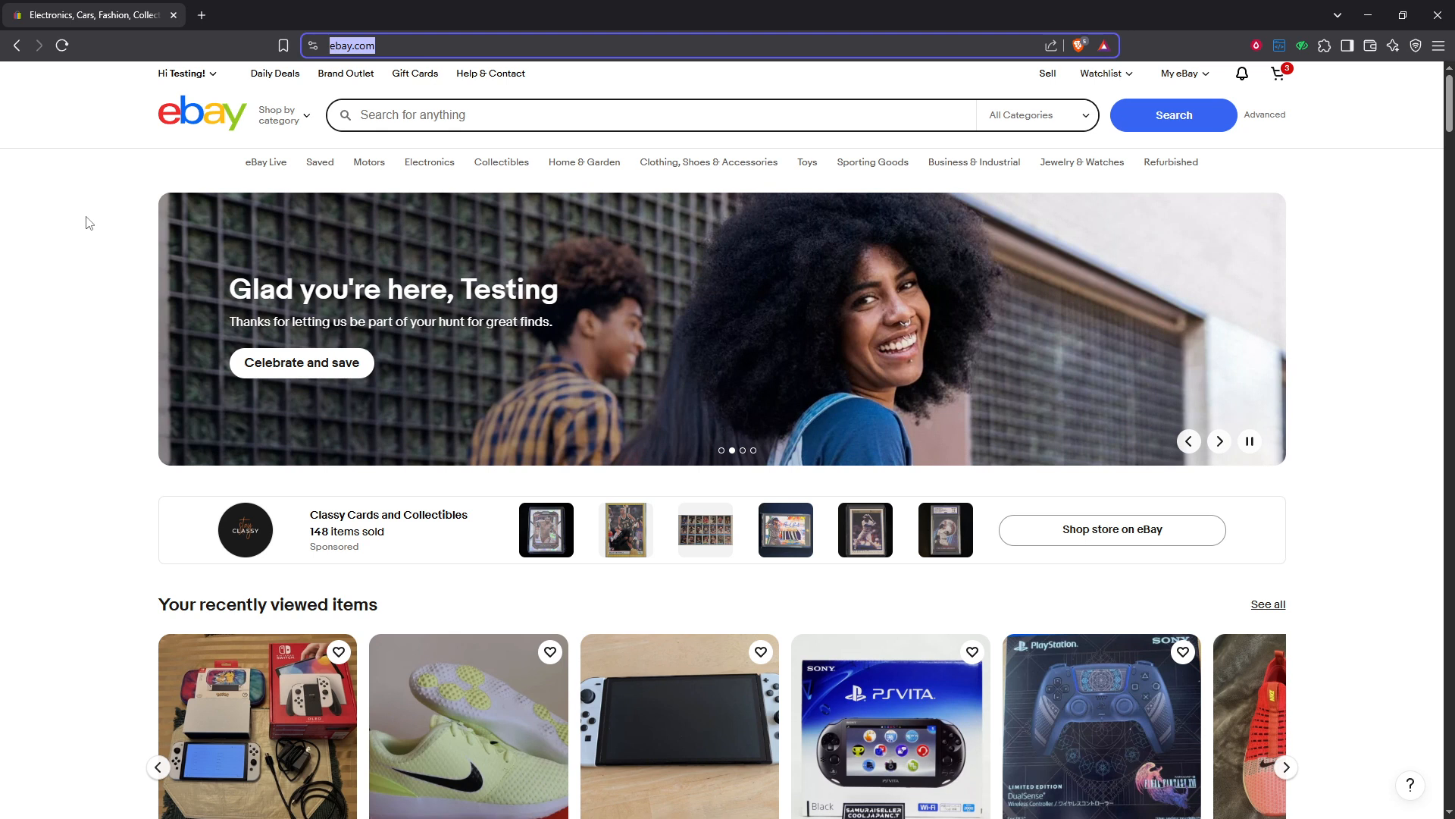
click(1219, 441)
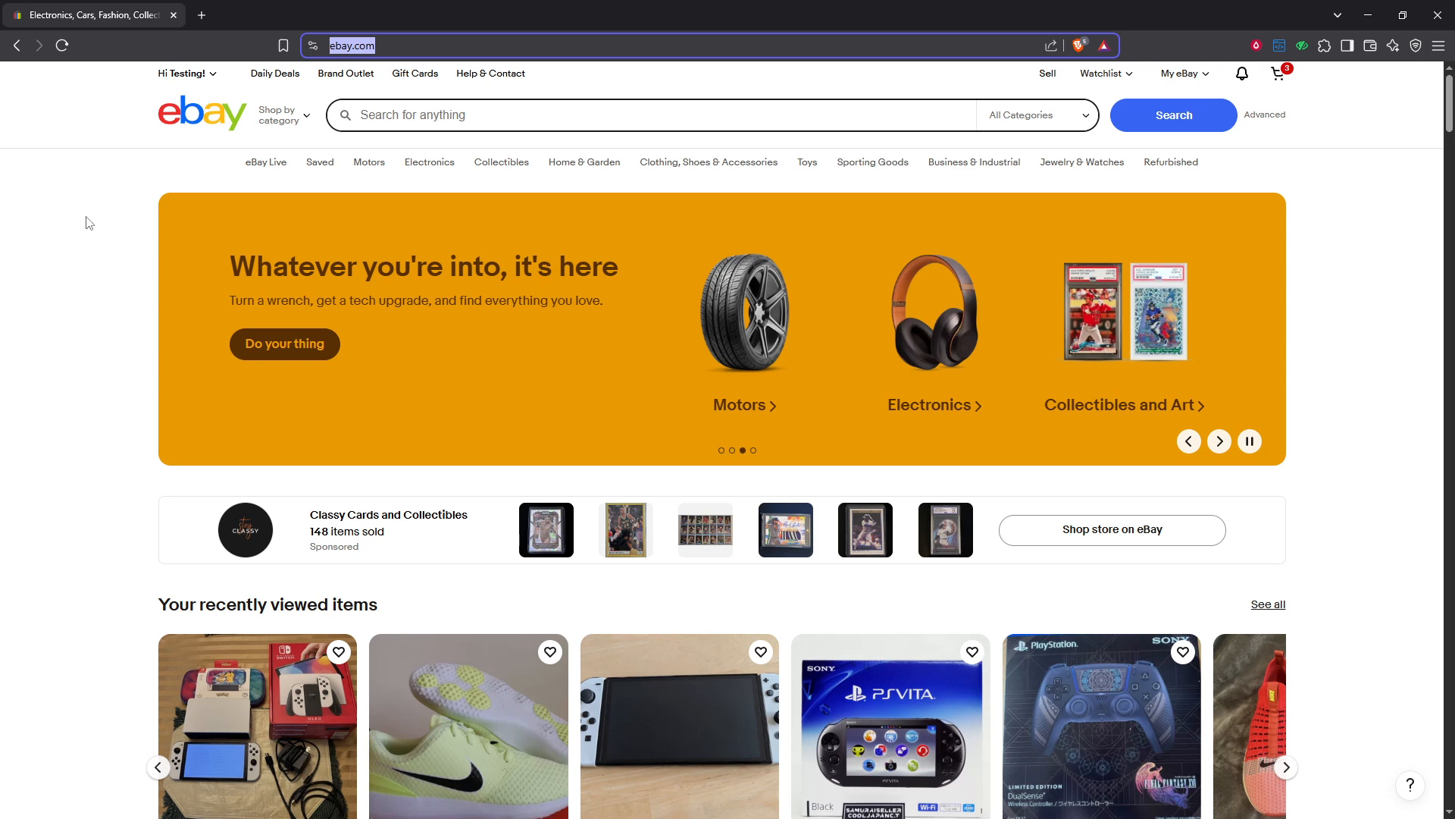
click(184, 73)
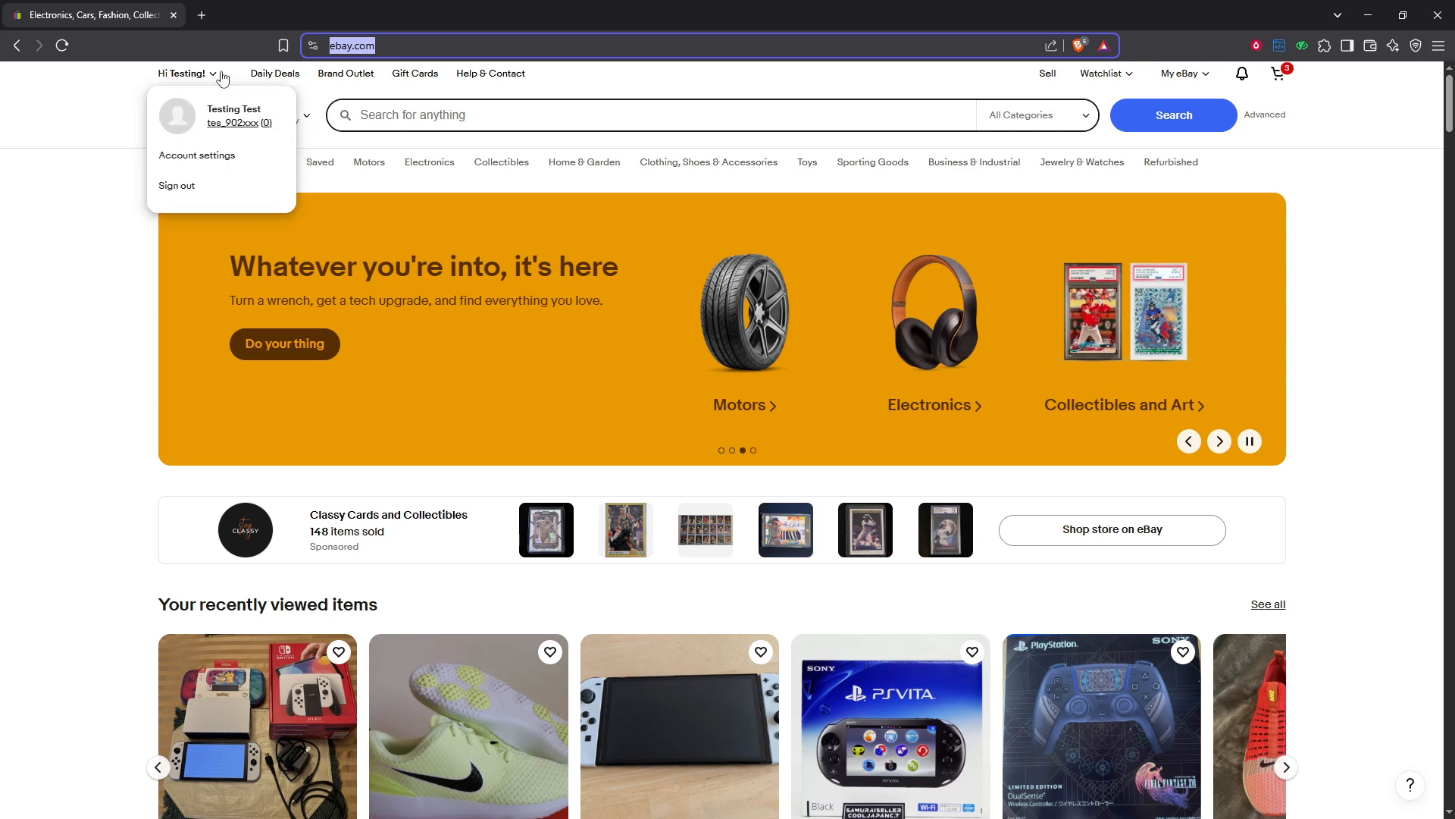
mouse_move(207, 126)
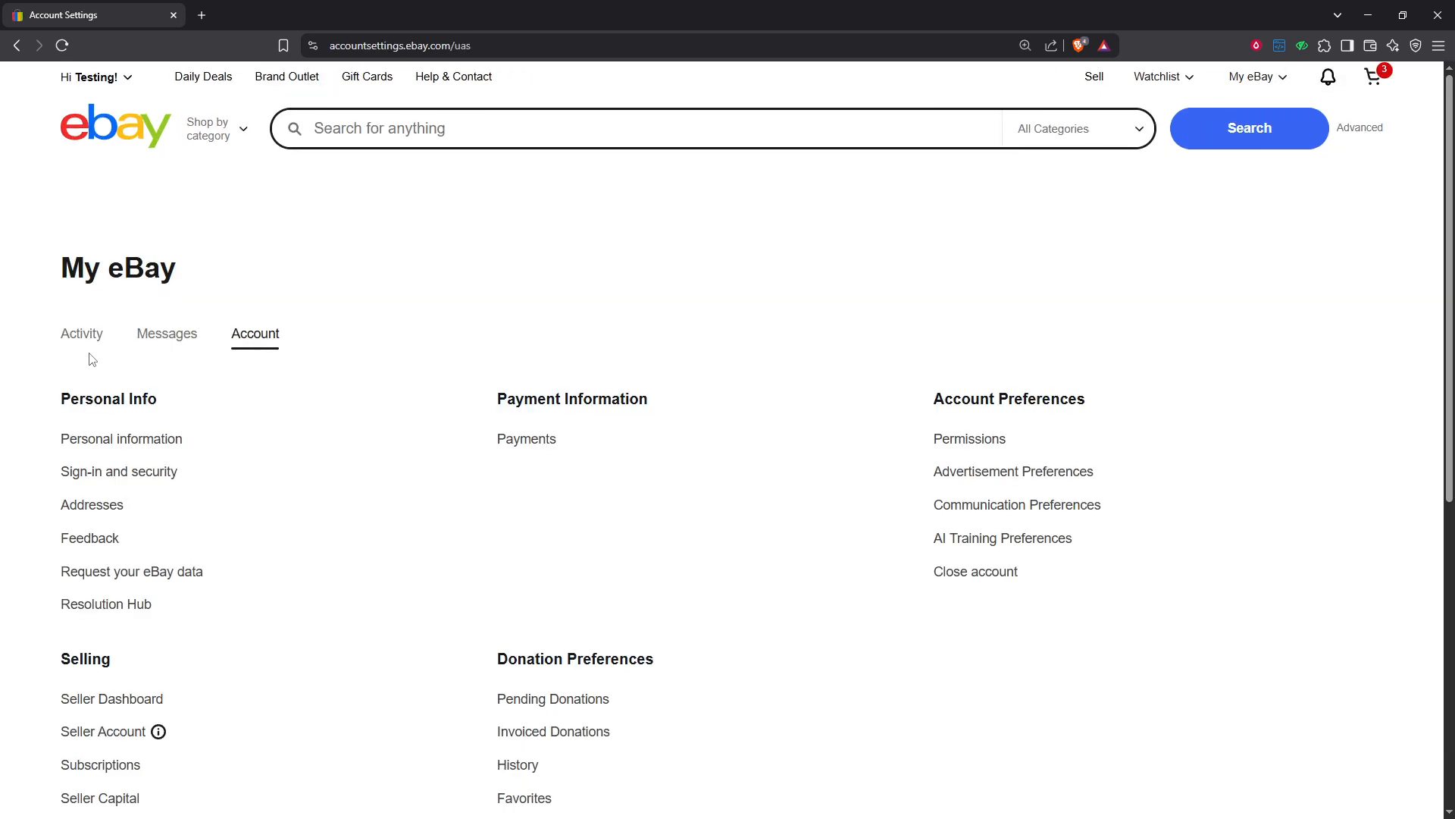
mouse_move(109, 418)
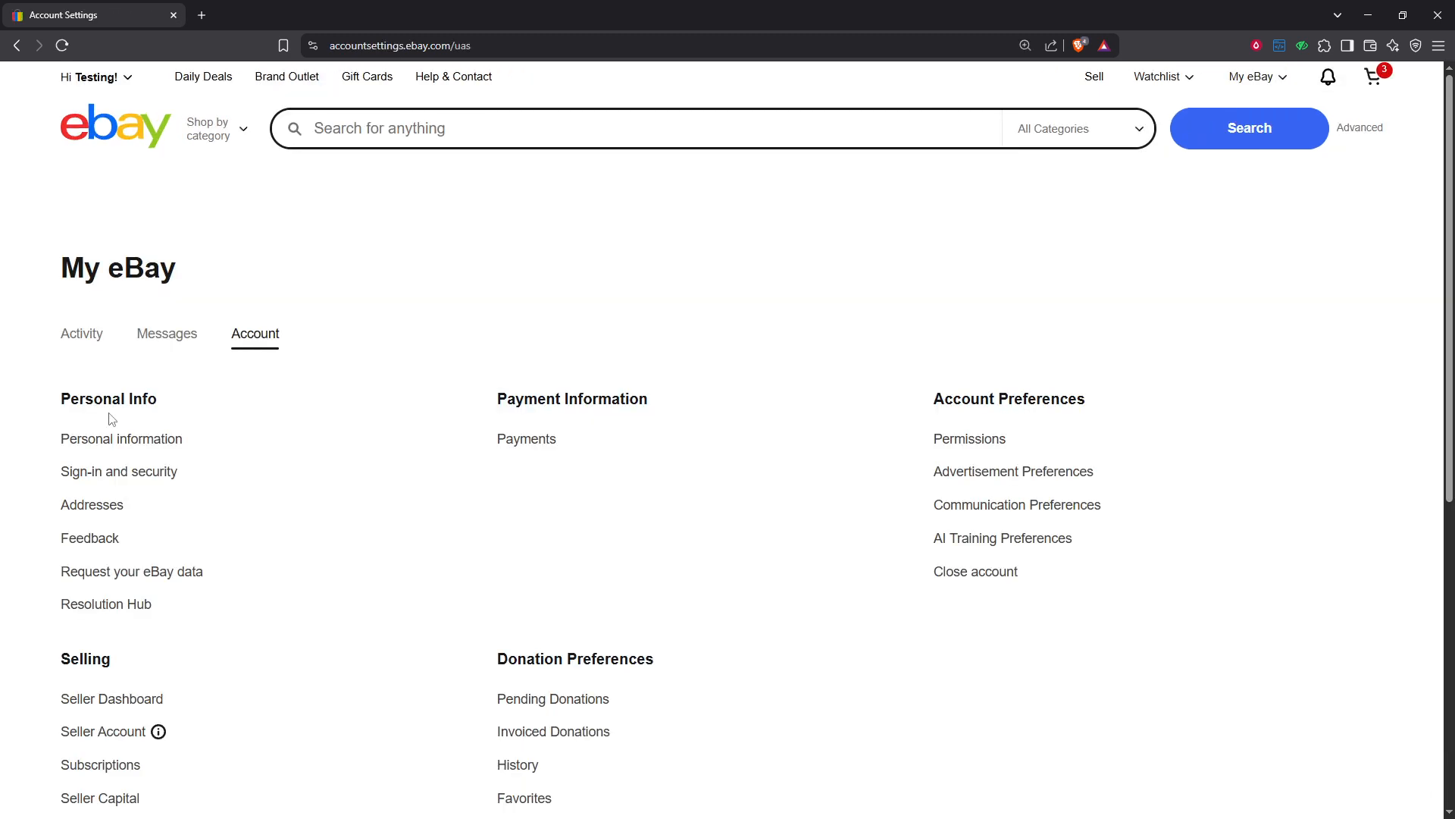
mouse_move(121, 438)
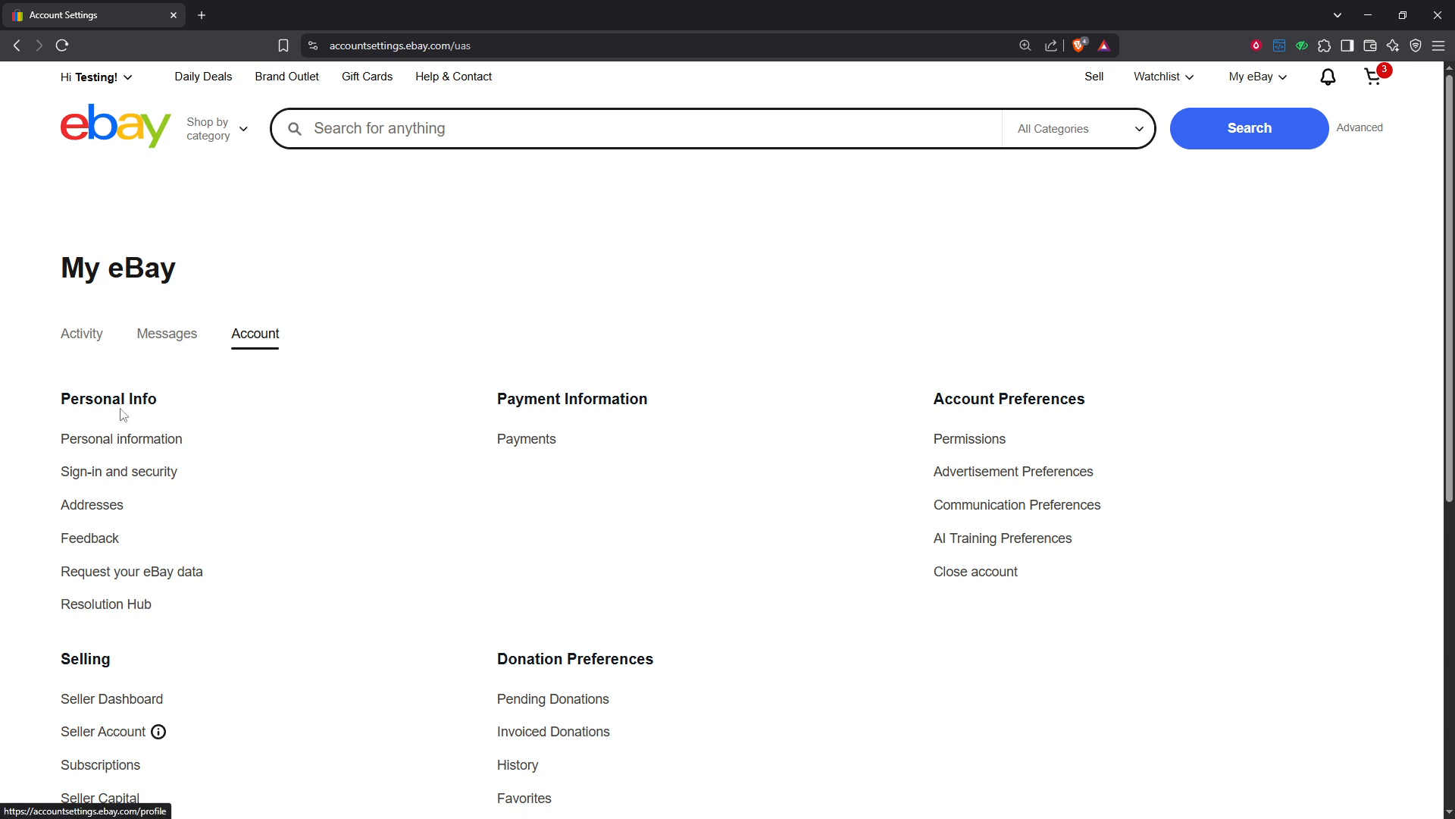
mouse_move(122, 438)
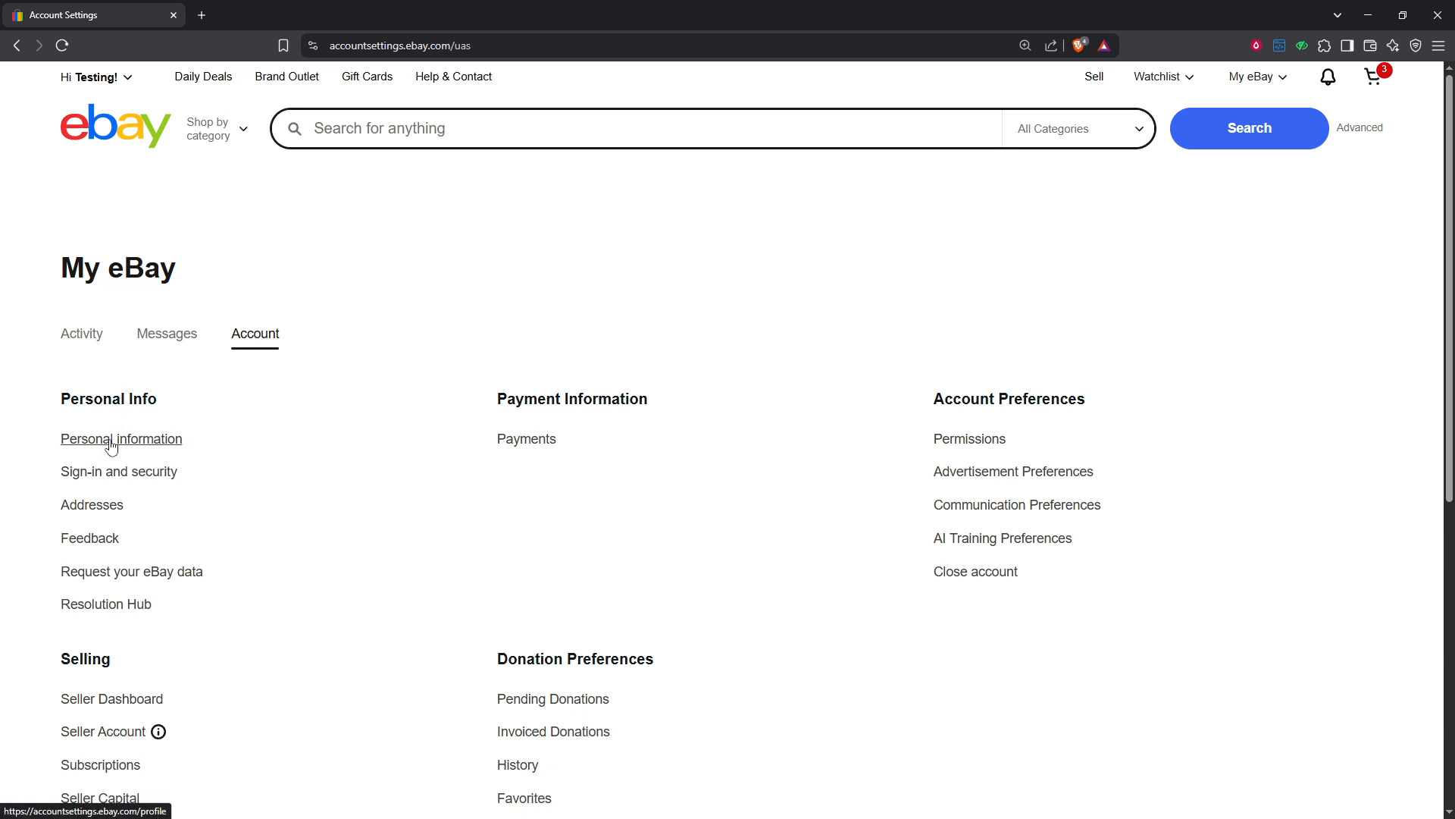
- Go to the Personal information page under the Account tab's Personal Info section
click(121, 438)
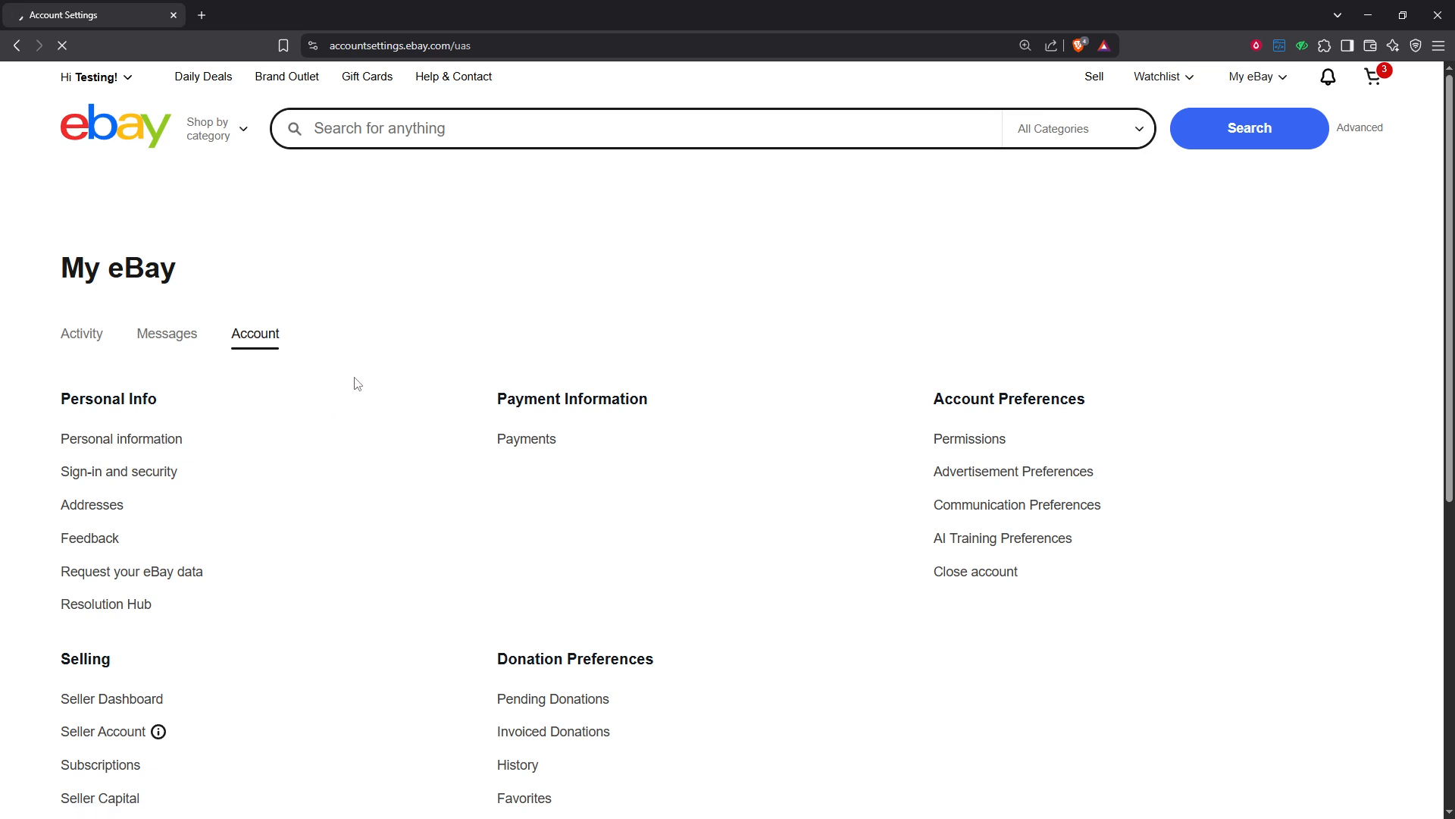
click(121, 438)
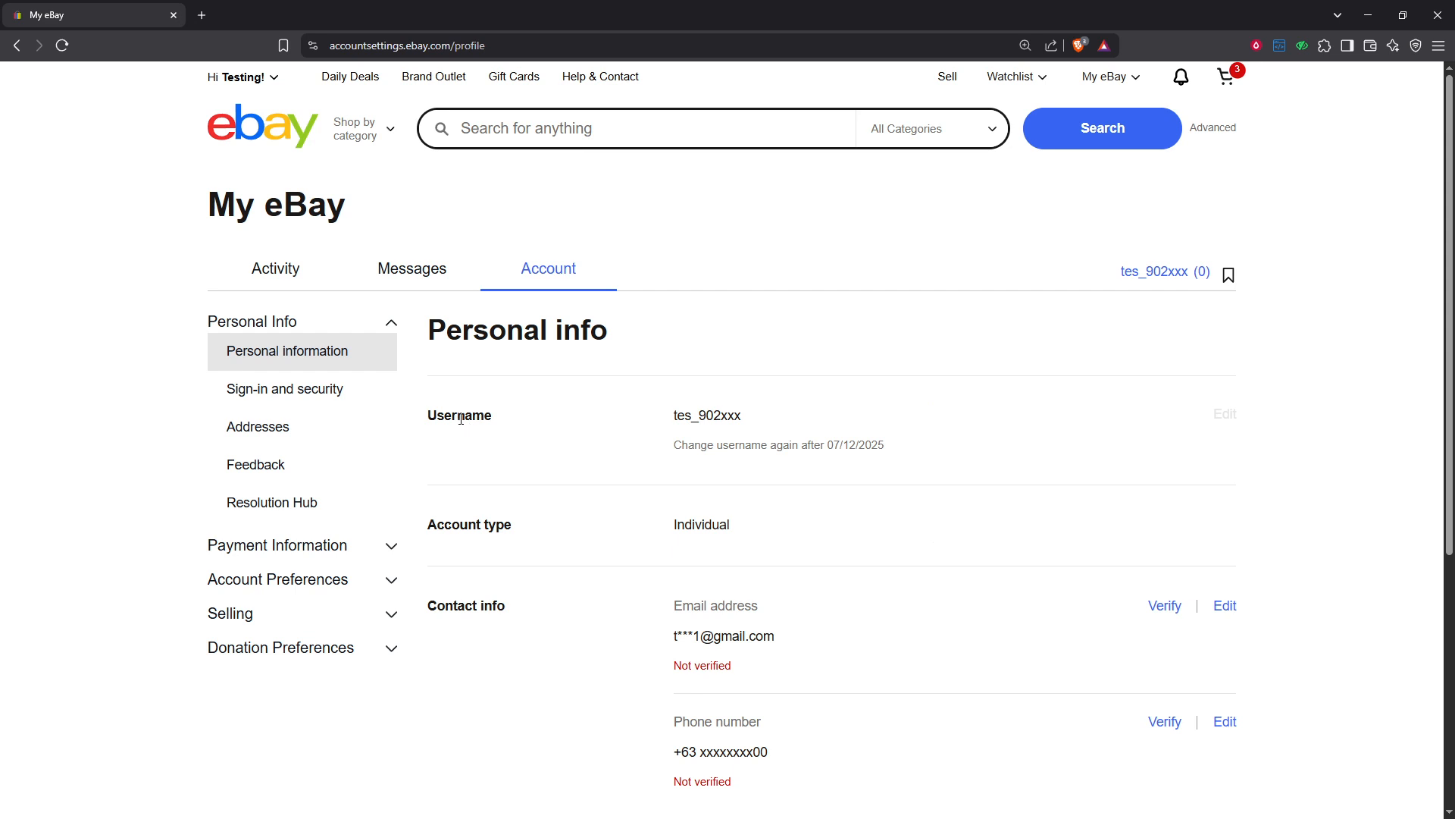
double_click(457, 415)
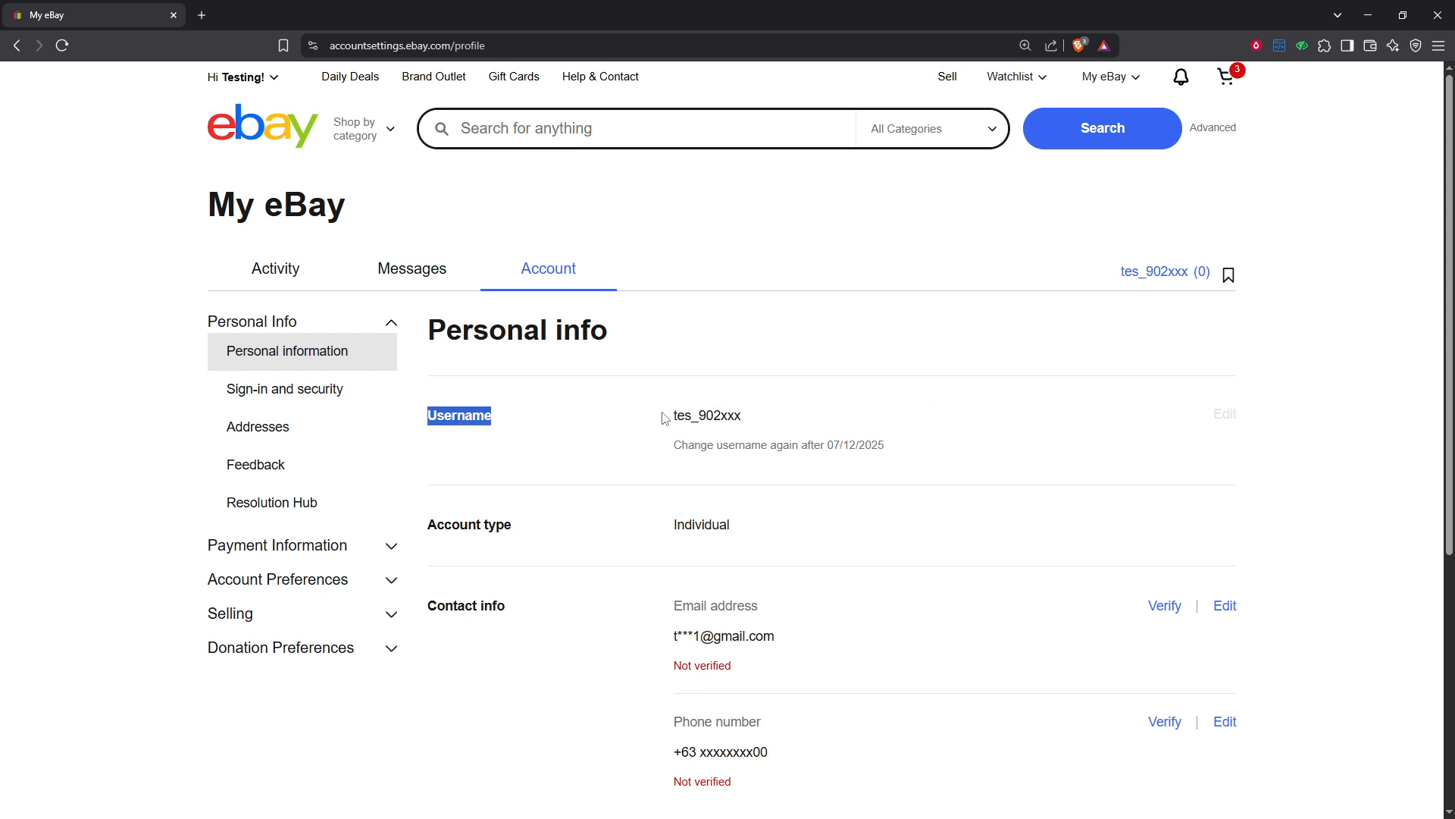
mouse_move(776, 420)
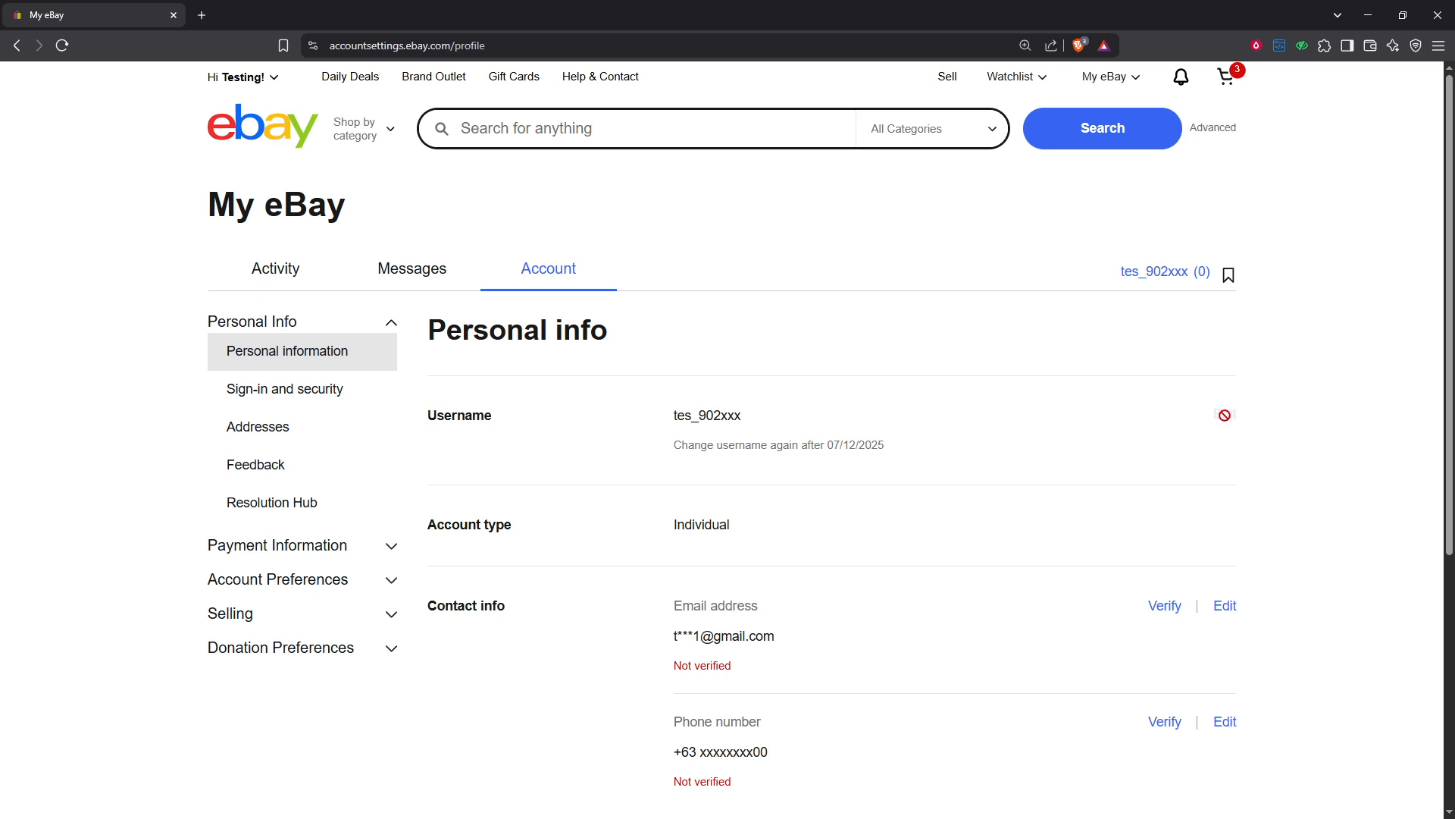
mouse_move(681, 446)
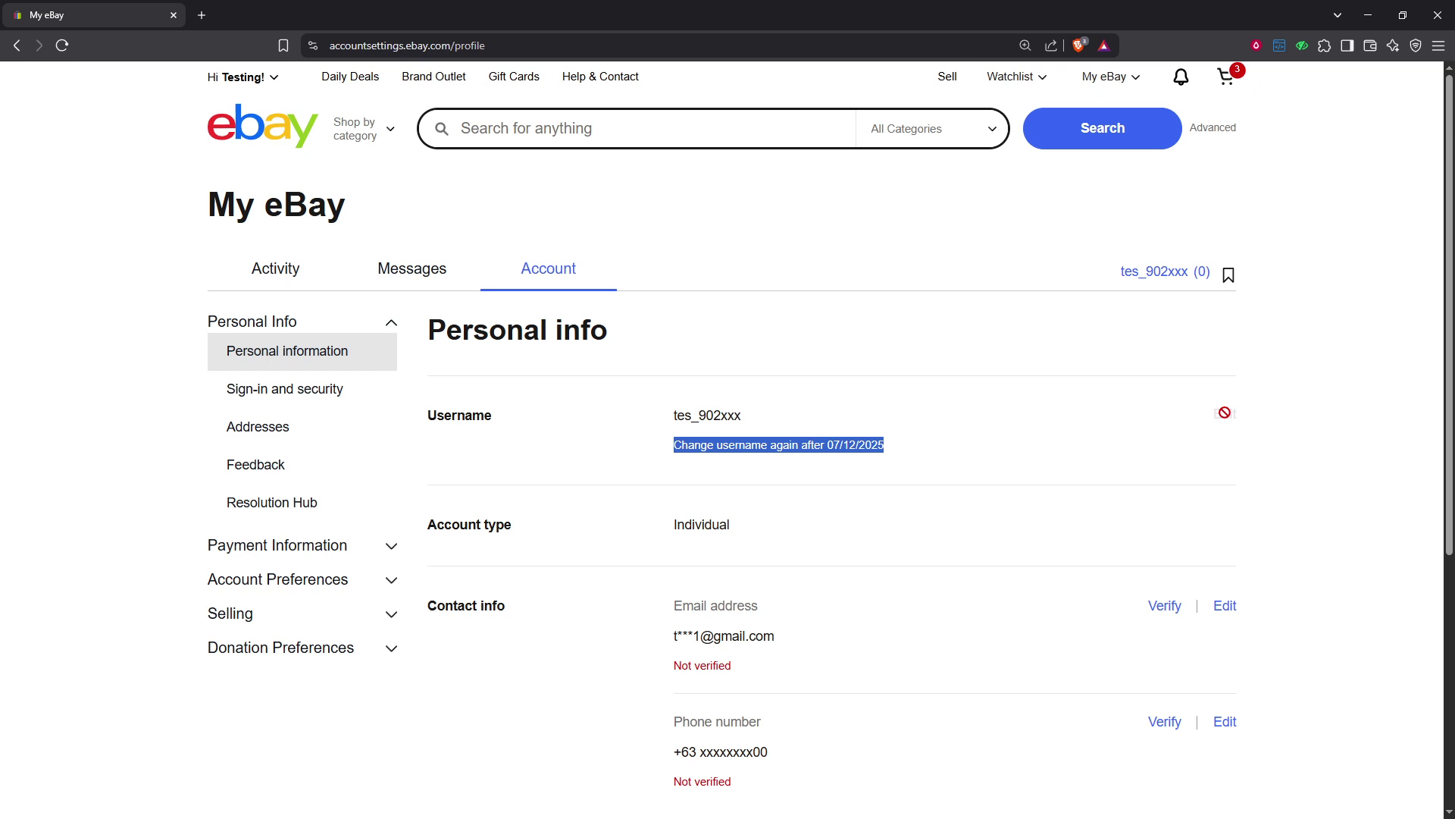
mouse_move(1210, 444)
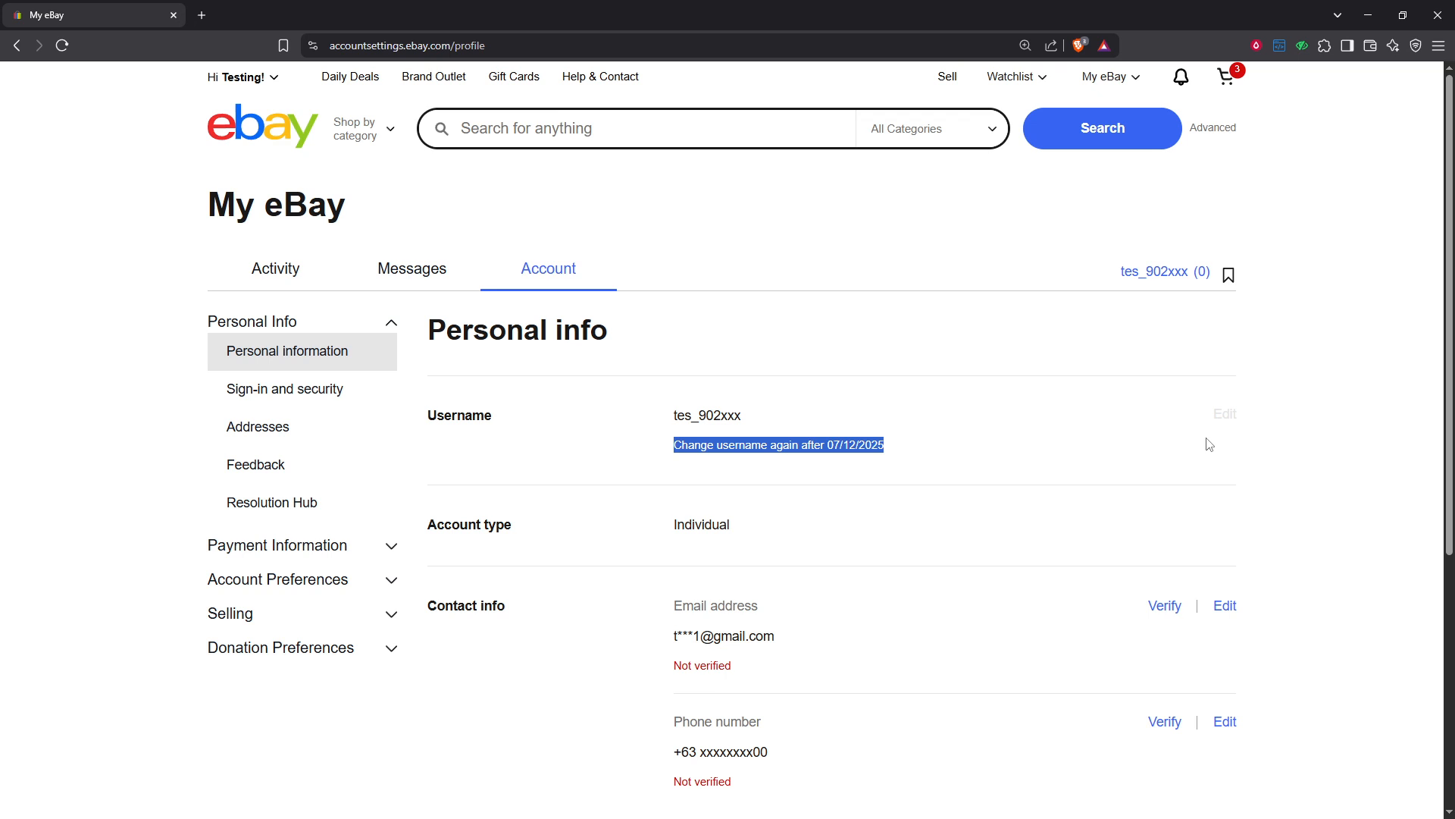